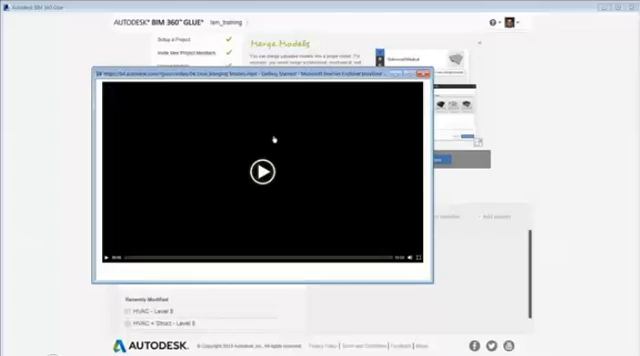
- Play the getting-started video from the BIM 360 Glue project home page
click(262, 172)
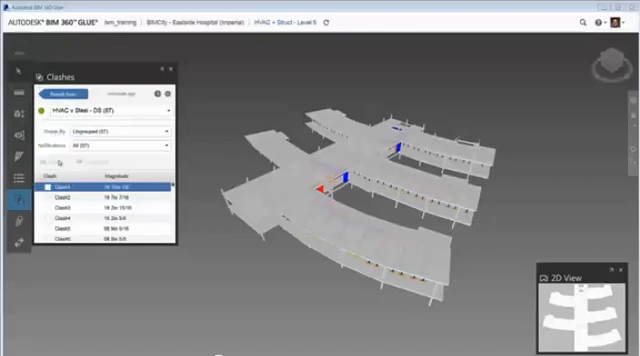
- Select the first HVAC-versus-steel clash in the list to show its detail window
click(62, 188)
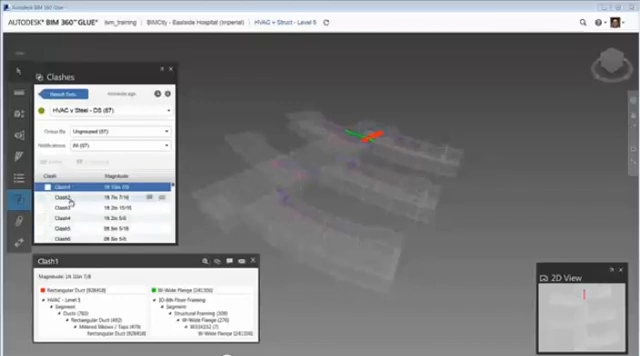
click(60, 194)
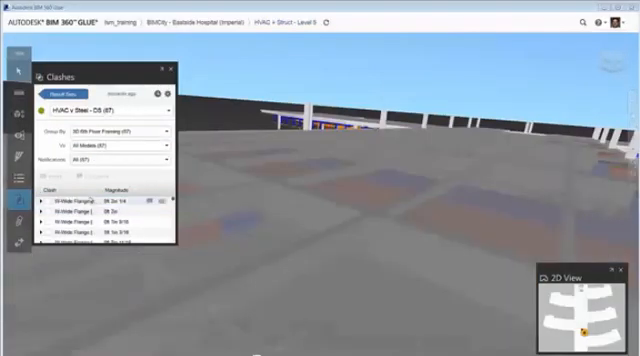
- Change the clash Group By option to group results by wall framing members
click(76, 202)
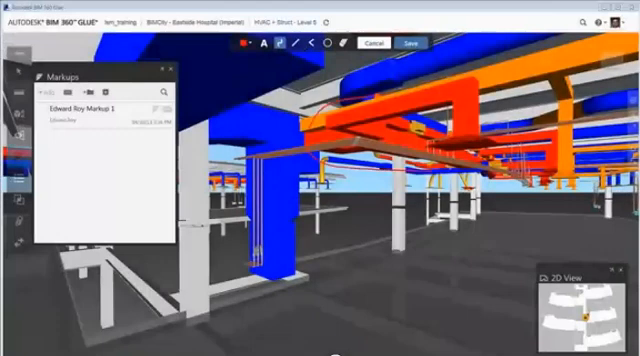
- Start a new markup over the view of the ductwork among the steel
click(248, 44)
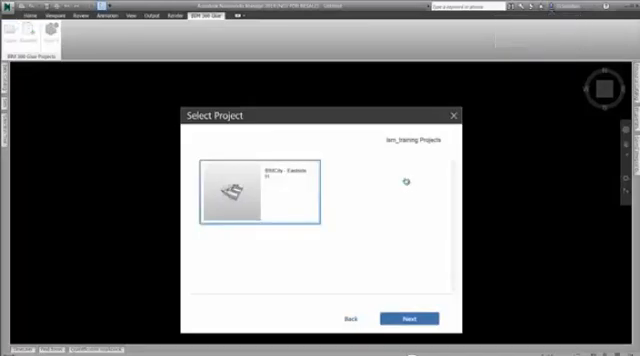
- Choose the Glue training project and its models to load into the Navisworks scene
click(408, 318)
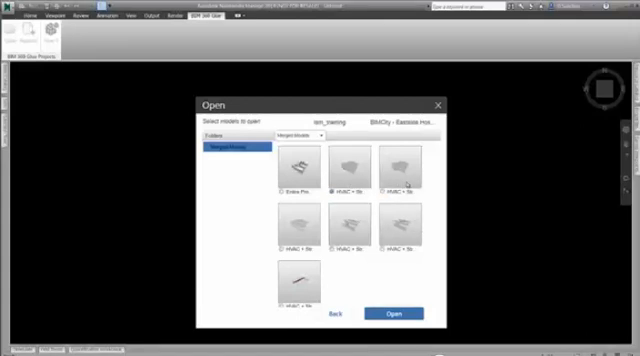
click(396, 312)
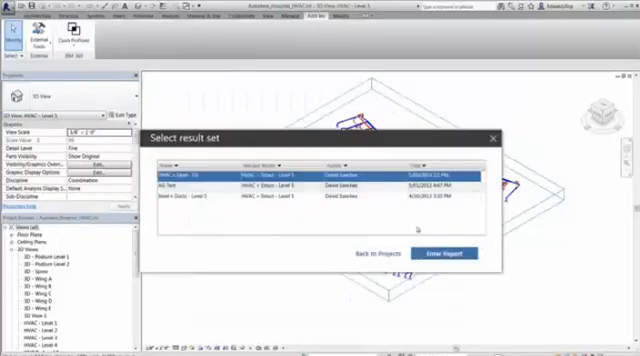
- Choose the Navisworks clash result set to review and continue with the training project
click(452, 252)
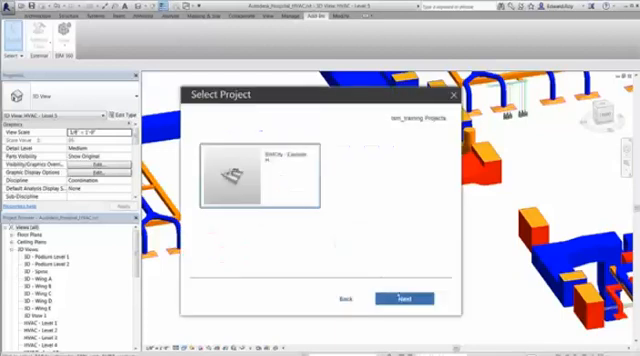
click(396, 298)
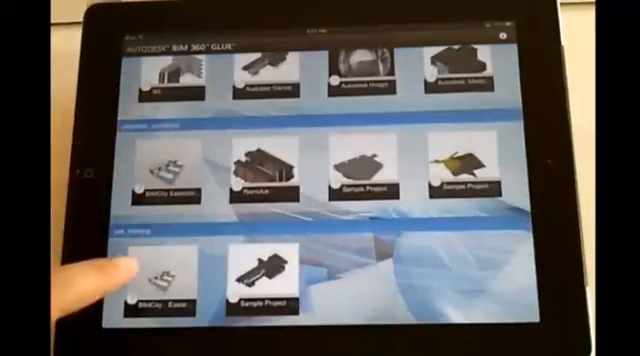
- Open a project from the iPad app's project gallery
click(160, 276)
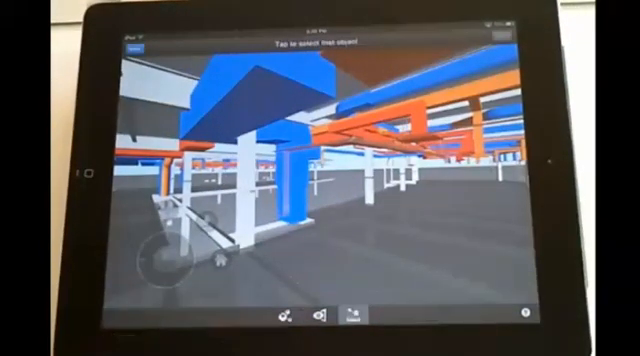
- Select the blue duct element in the 3D model to inspect it
click(290, 200)
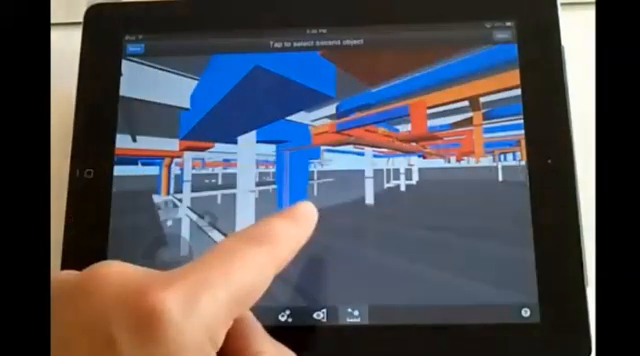